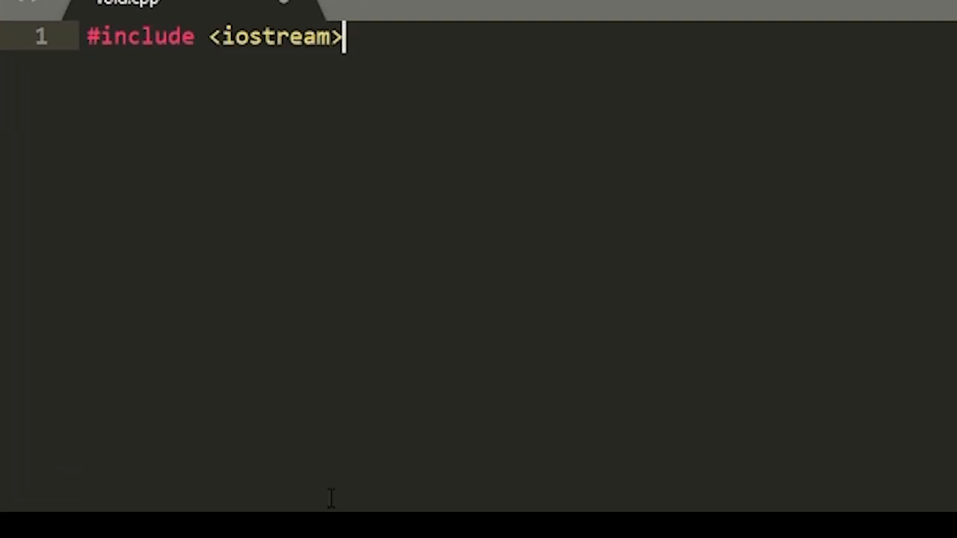
Write 'using namespace std;' and an empty int main(){ } that returns 0 below the include
type("using namespace std;")
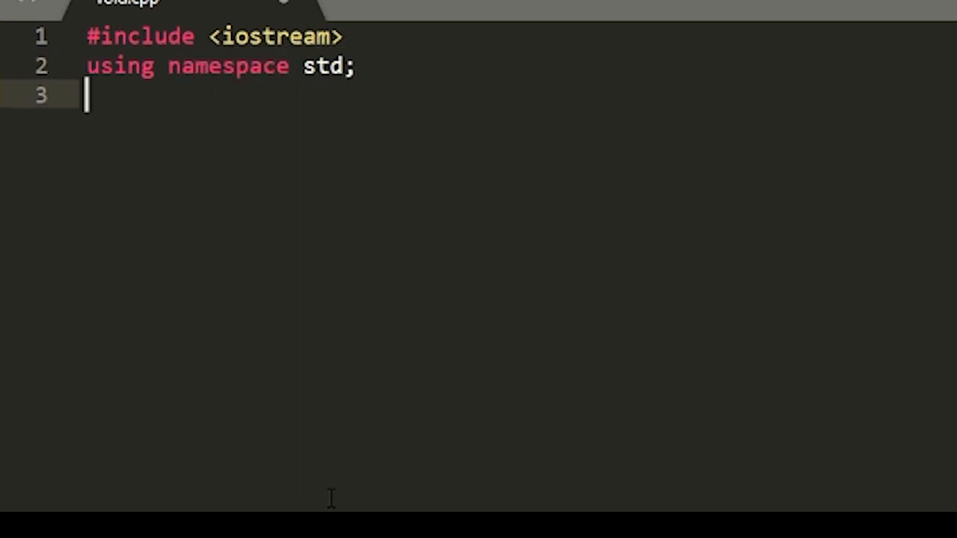
key("Enter")
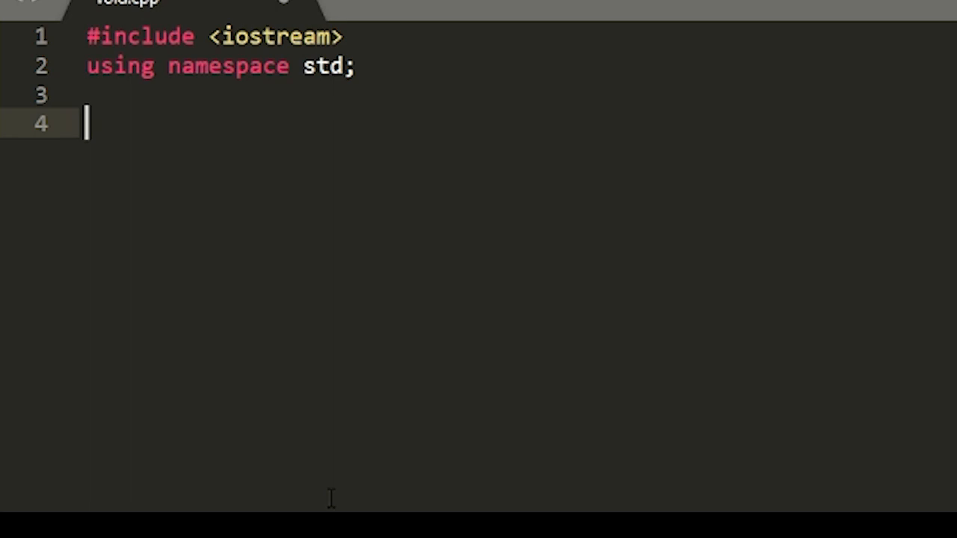
type("int main")
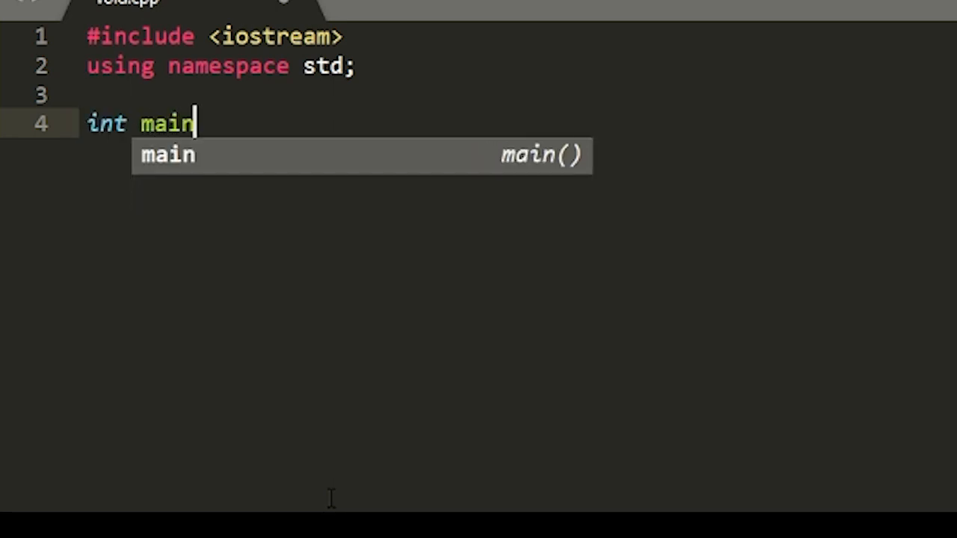
type("(){")
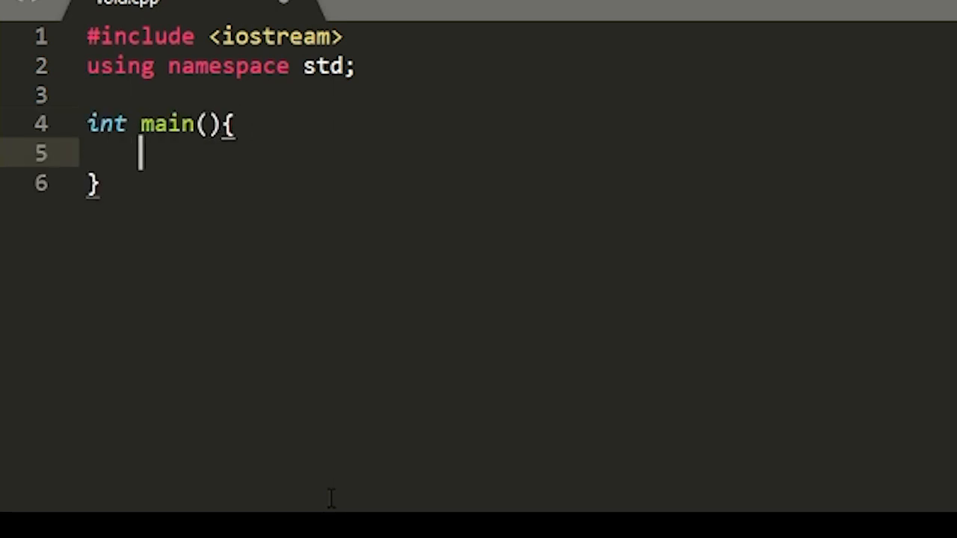
type("return 0;")
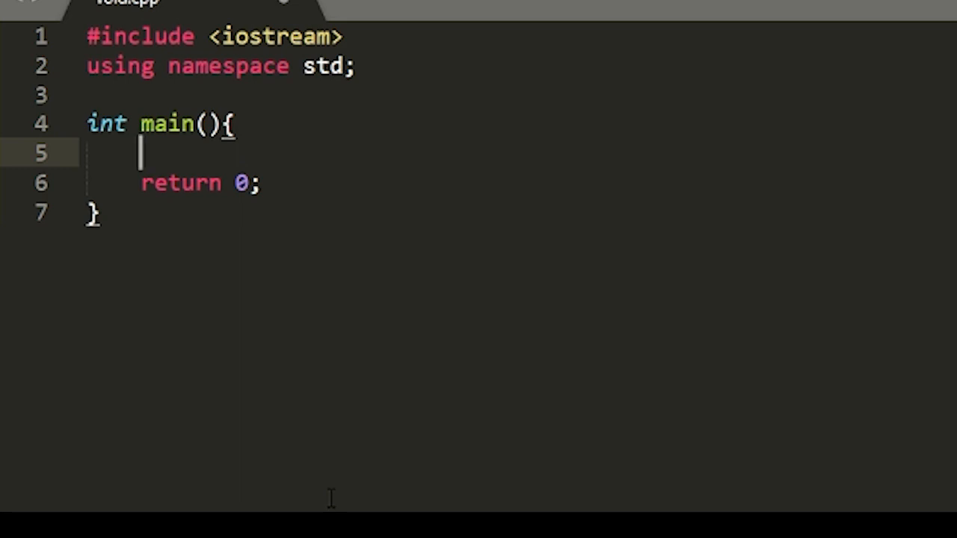
Declare int num and int num2 at the top of main
type("int")
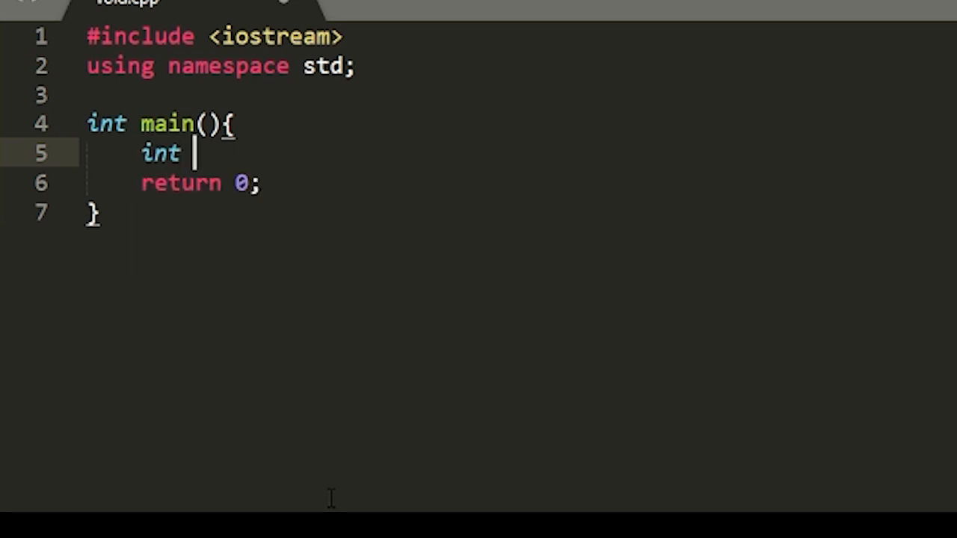
type("num;")
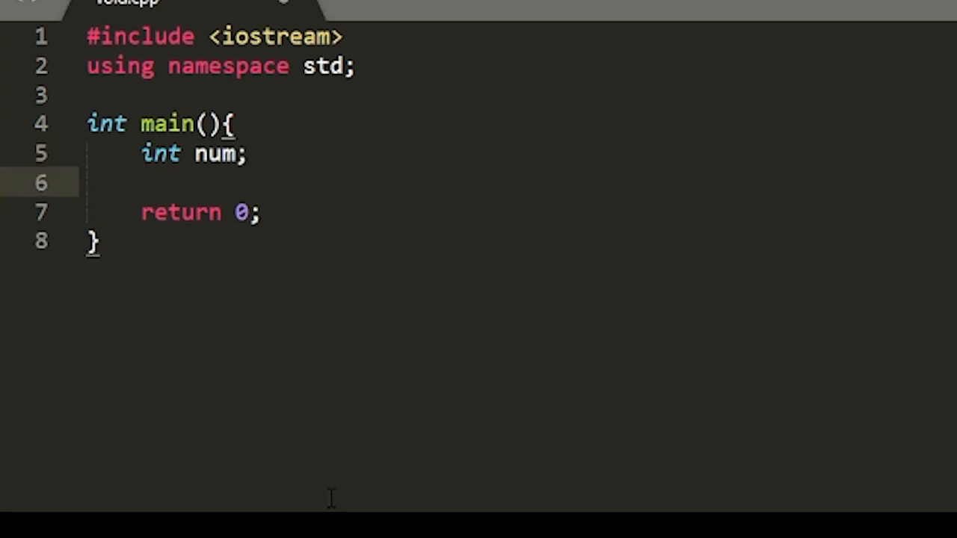
type("int num2;")
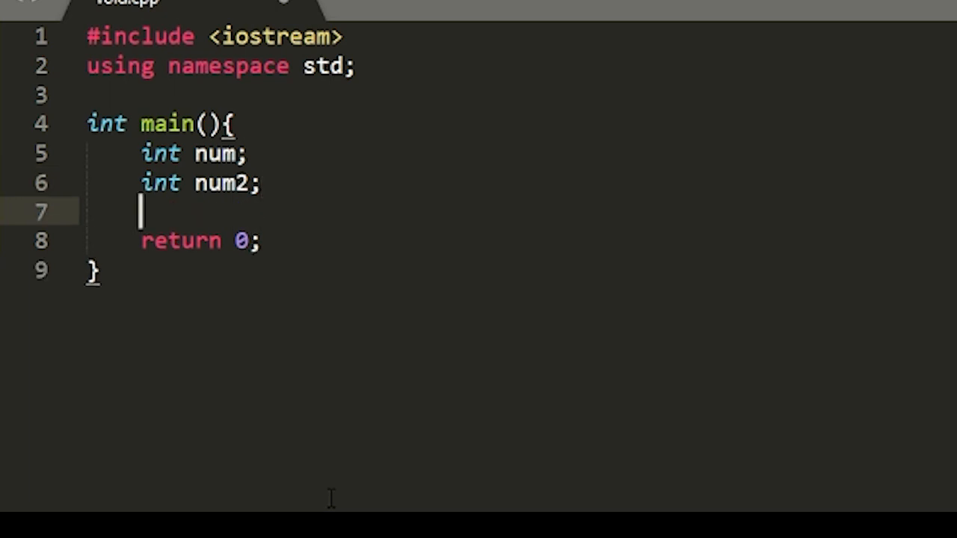
Print the prompt "Enter a number: " with cout and read the input into num with cin
type("cout<")
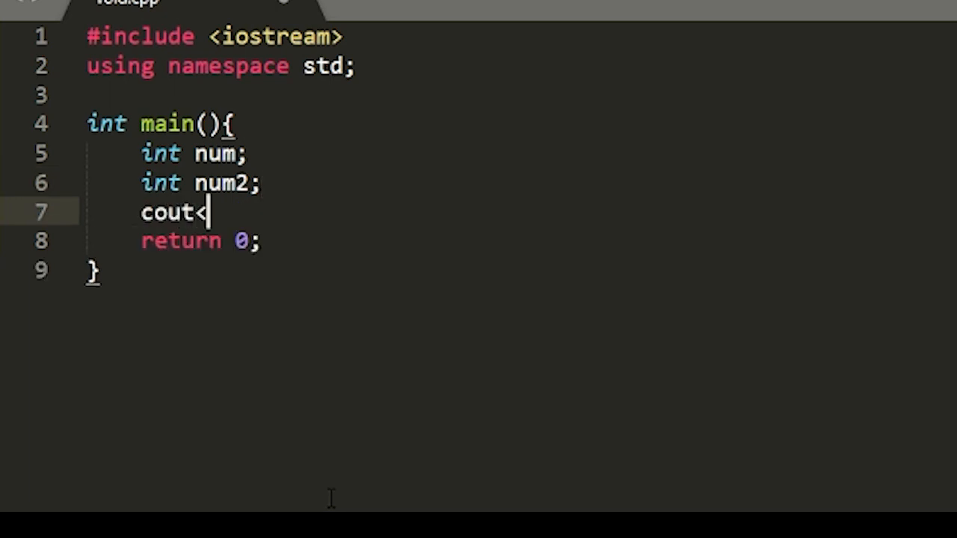
type("<\"Ent\"")
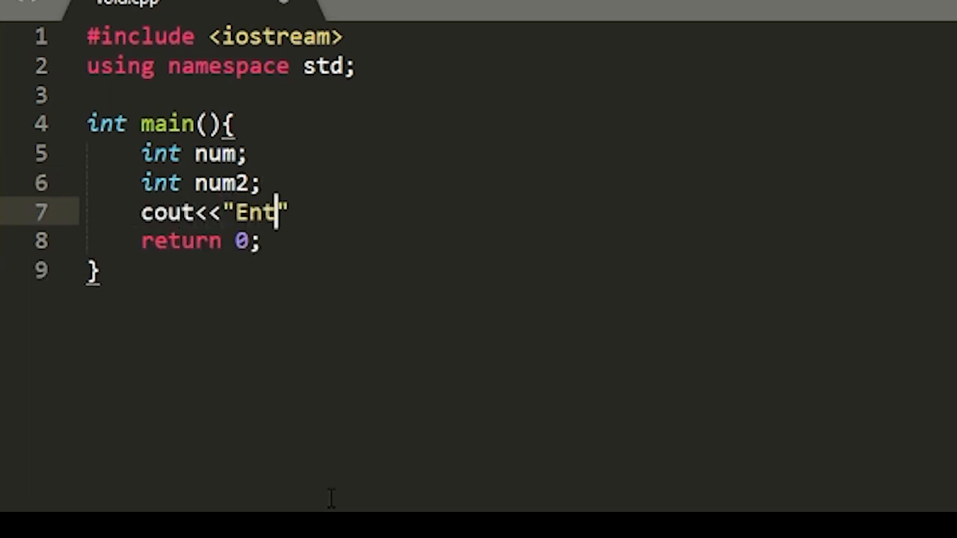
type("er a number:")
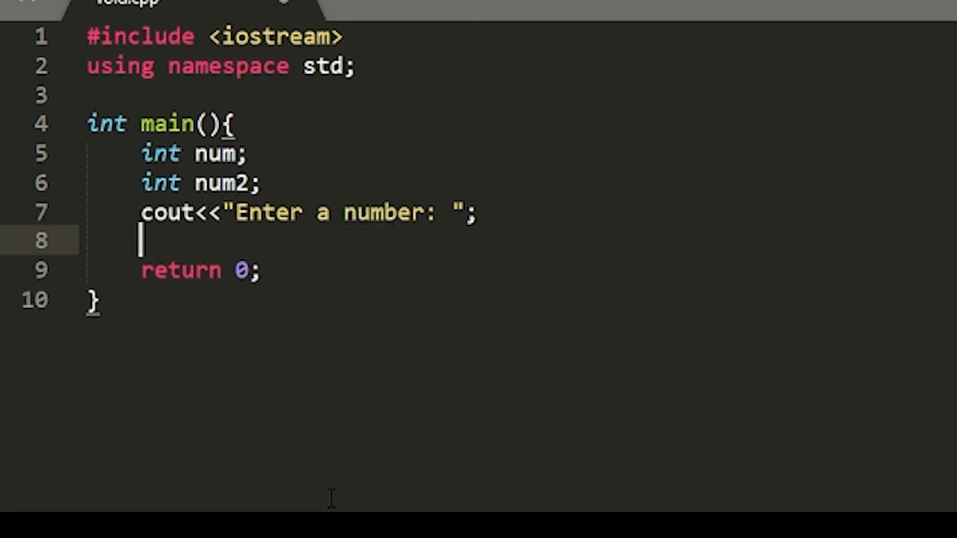
type("cin")
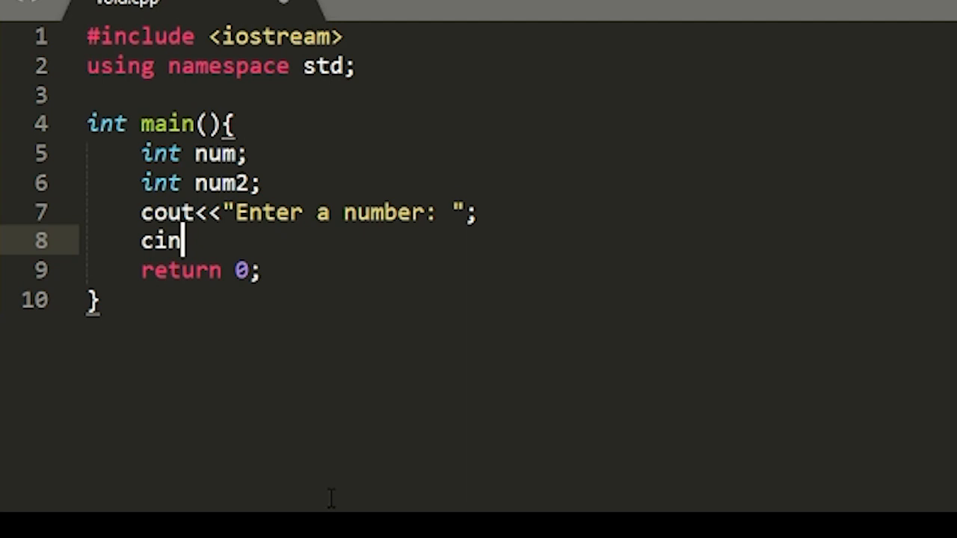
type(">>")
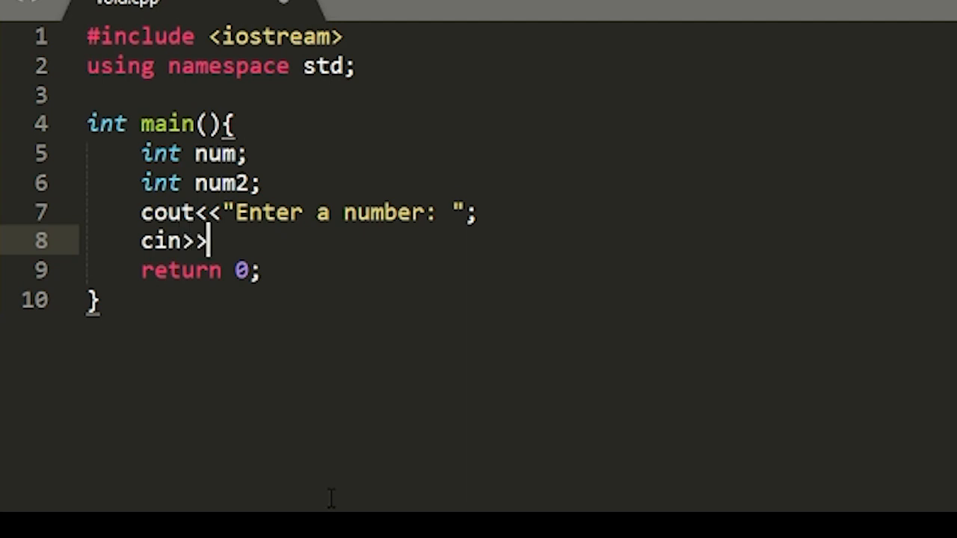
type("num;")
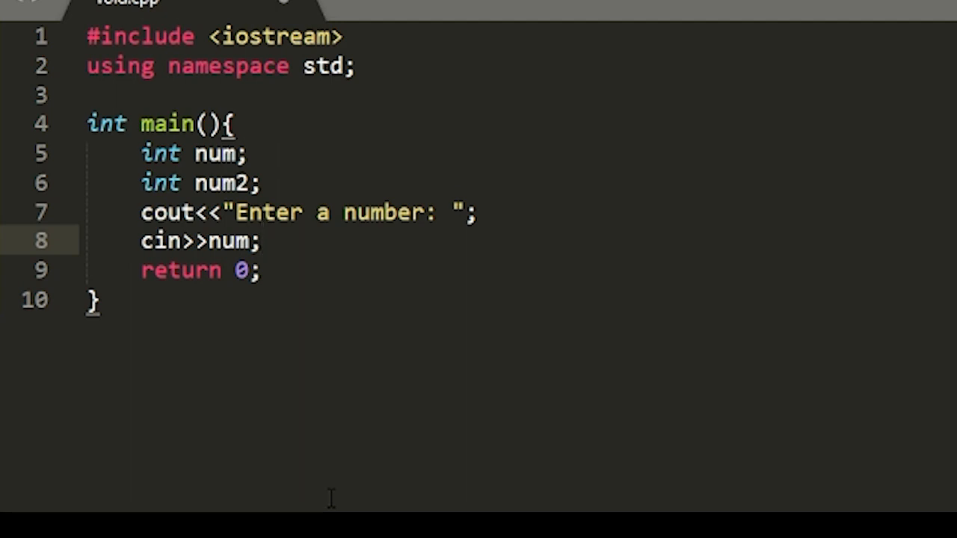
key("Enter")
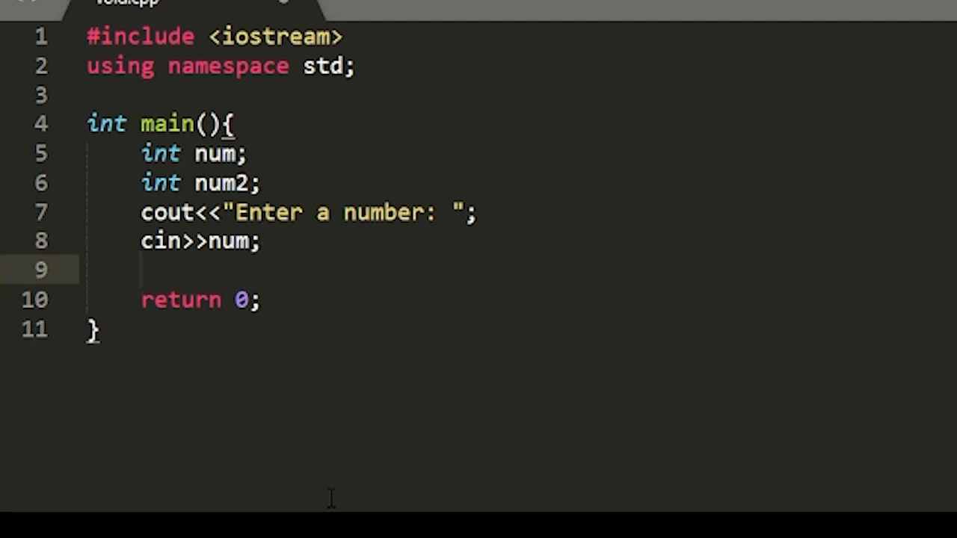
Assign num2 = timesNineThousand(num); and print num2 with cout before main returns
type("num2 =")
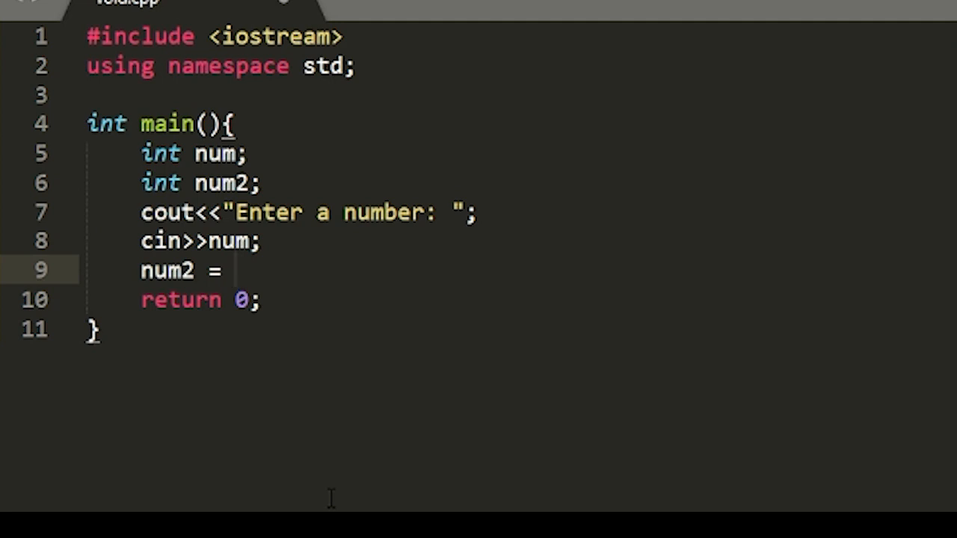
type("ti")
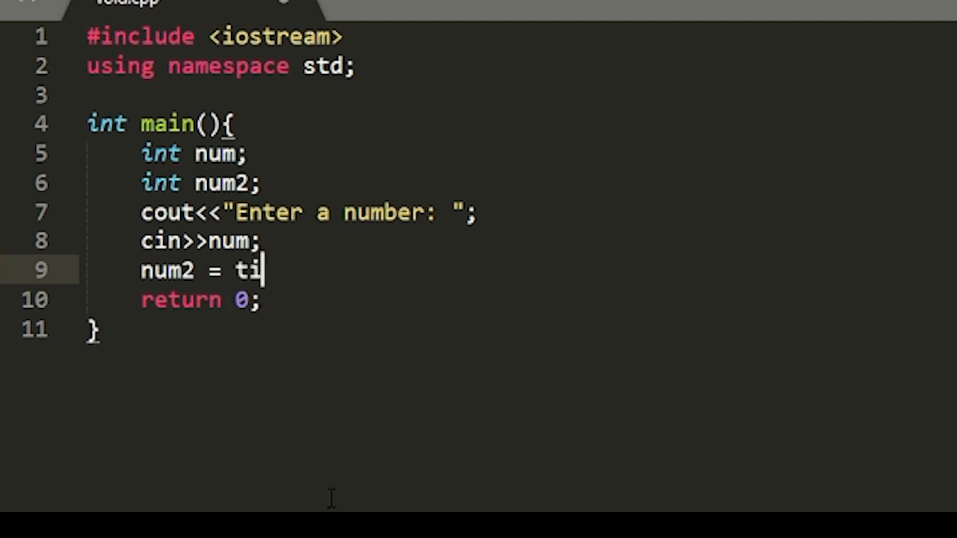
type("mesNineT")
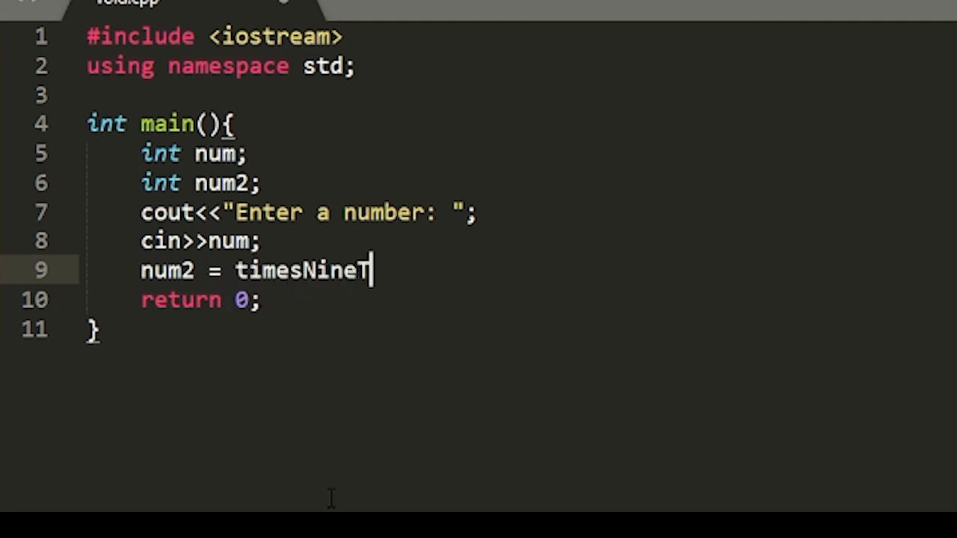
type("housand")
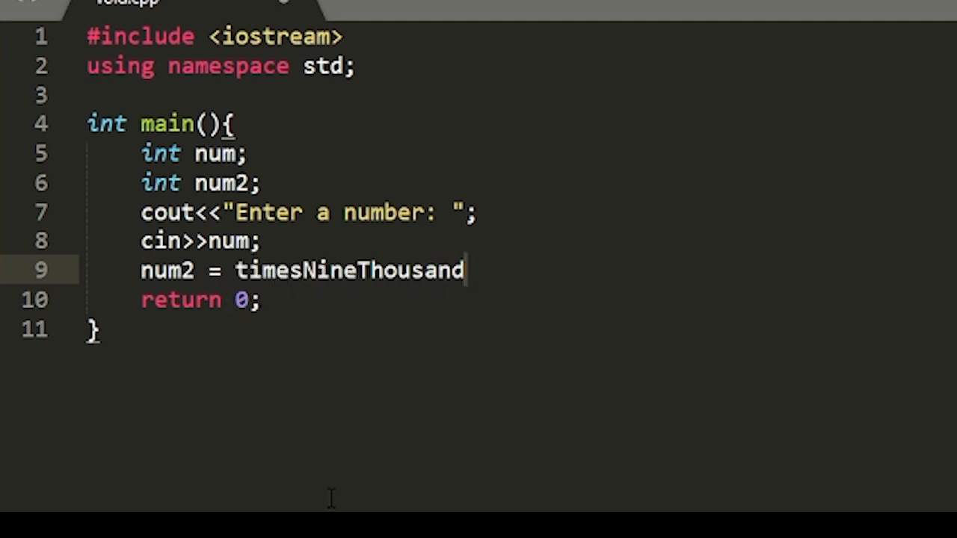
type("(num)")
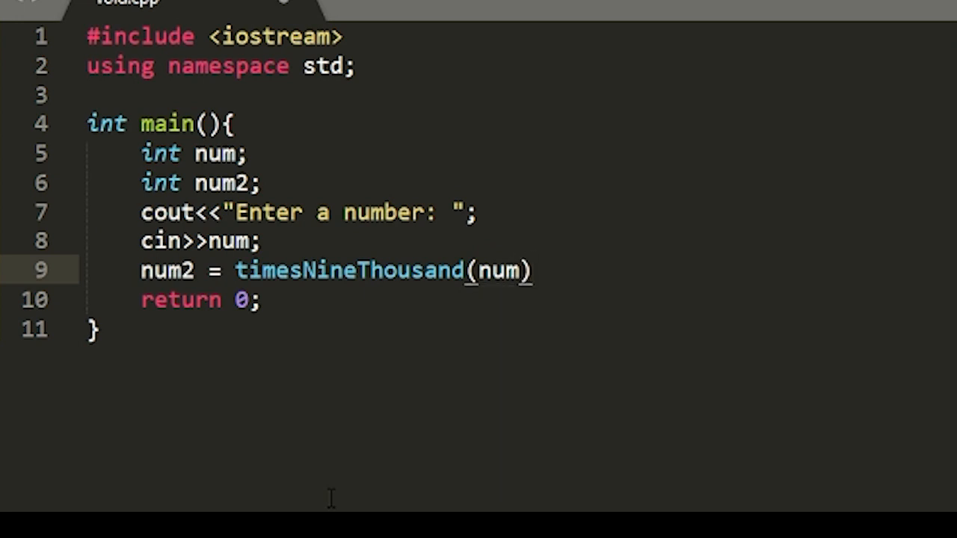
type(";")
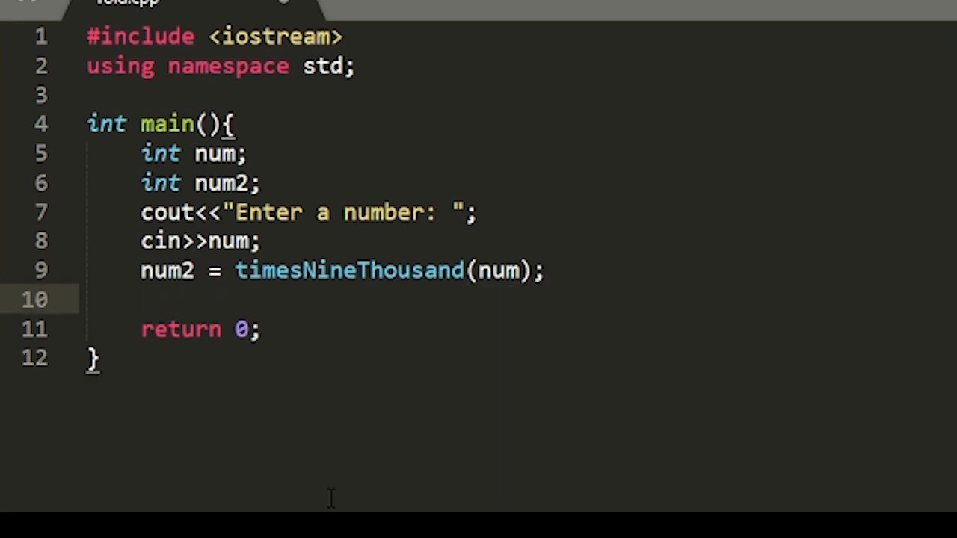
type("cout<<")
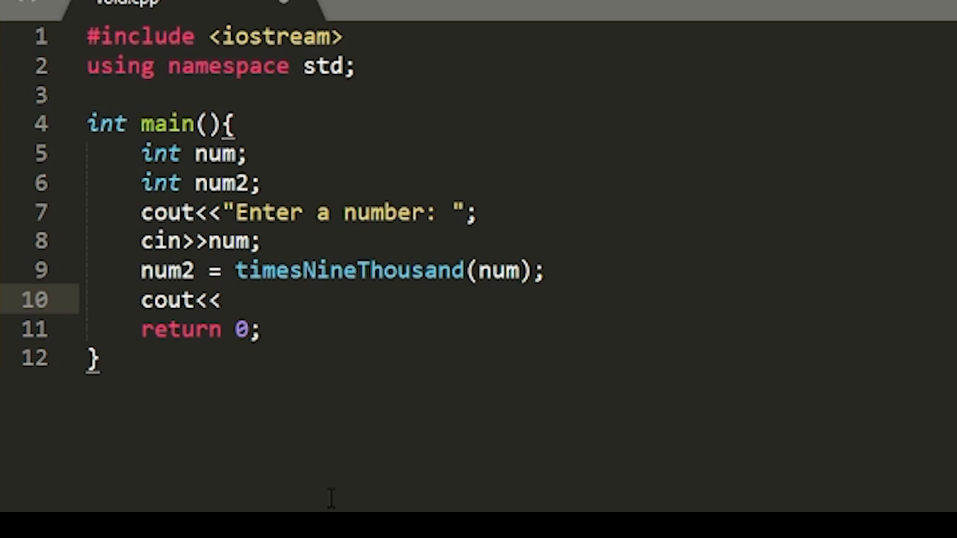
type("num2;")
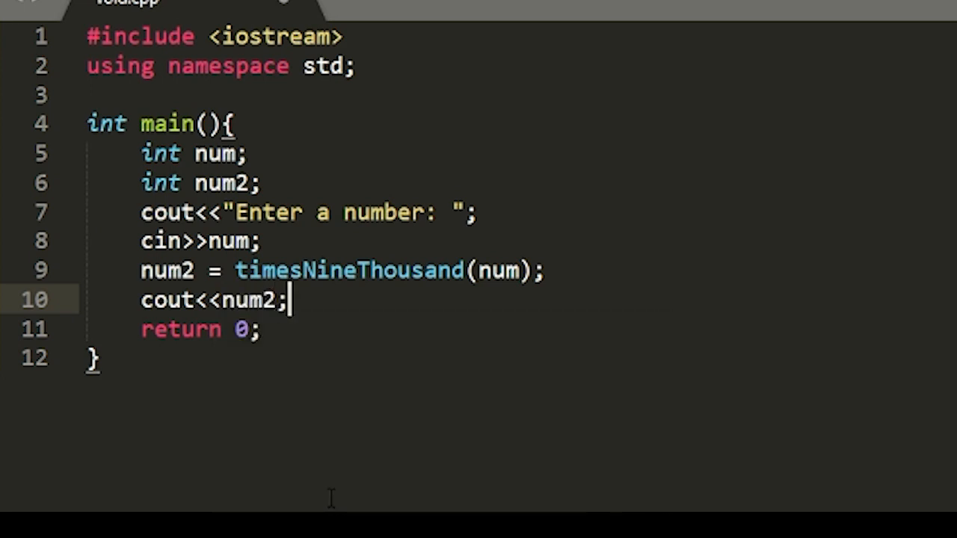
Start an int timesNineThousand(int num){ definition on a new line above main
left_click(287, 212)
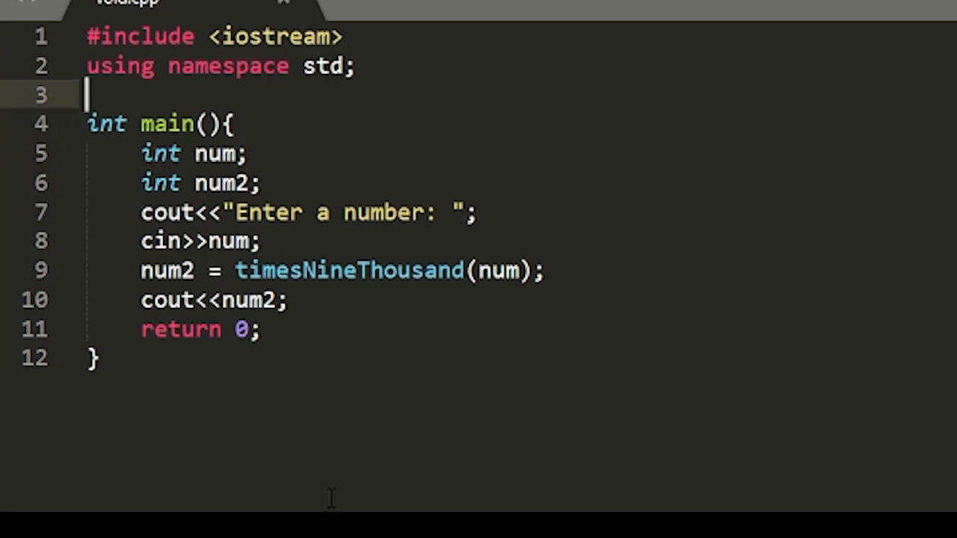
key("Enter")
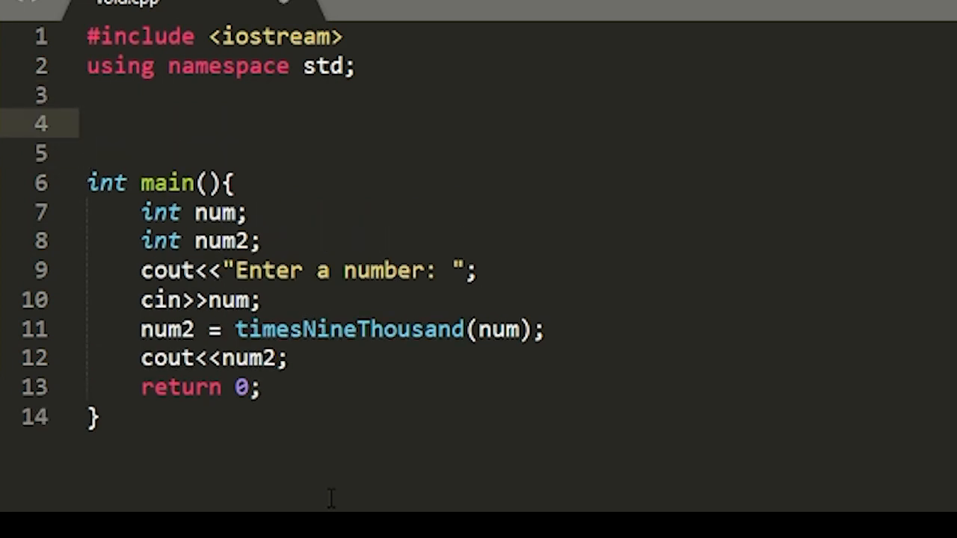
type("int")
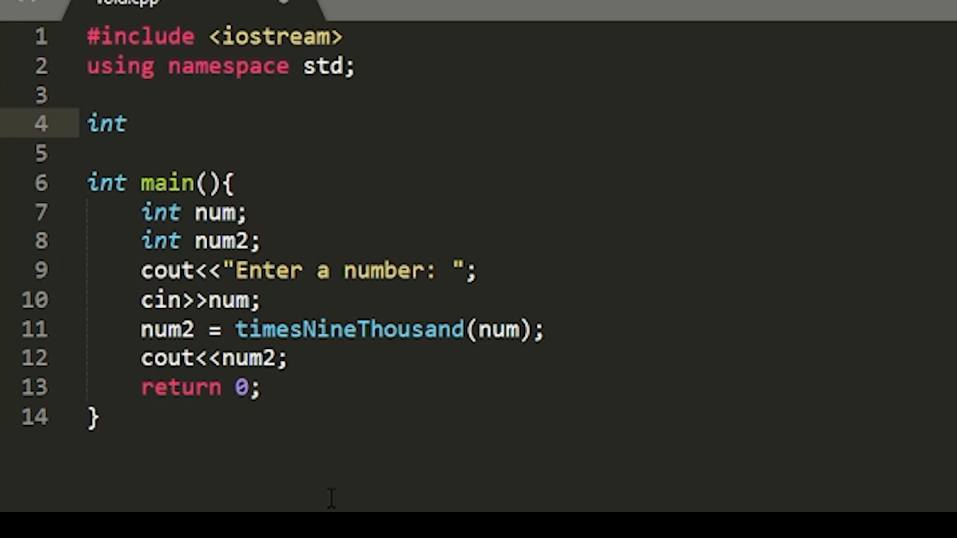
type("times")
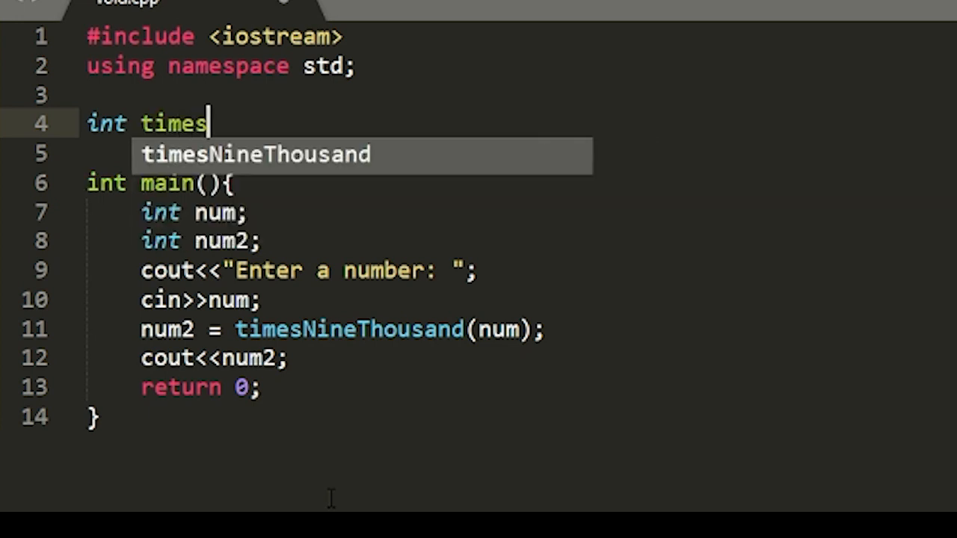
key("Tab")
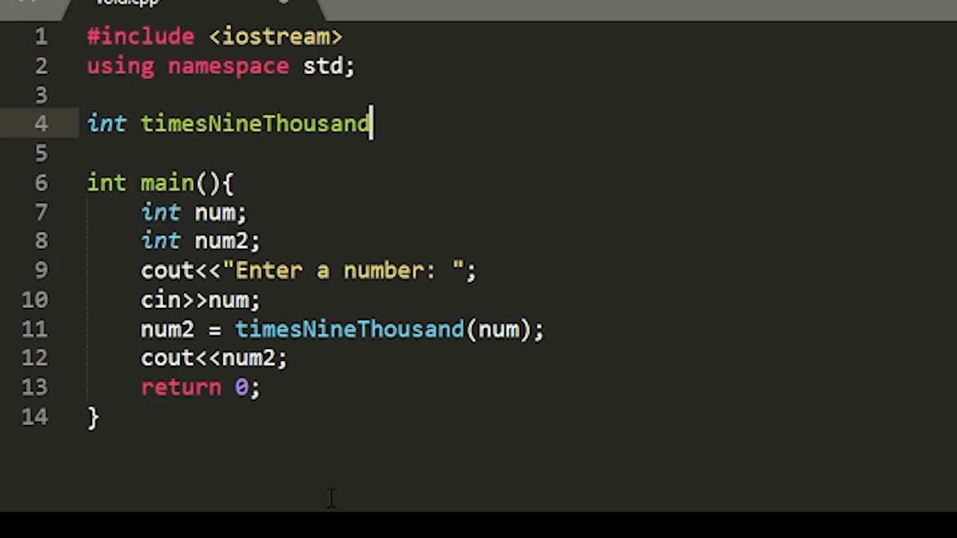
type("(int num)")
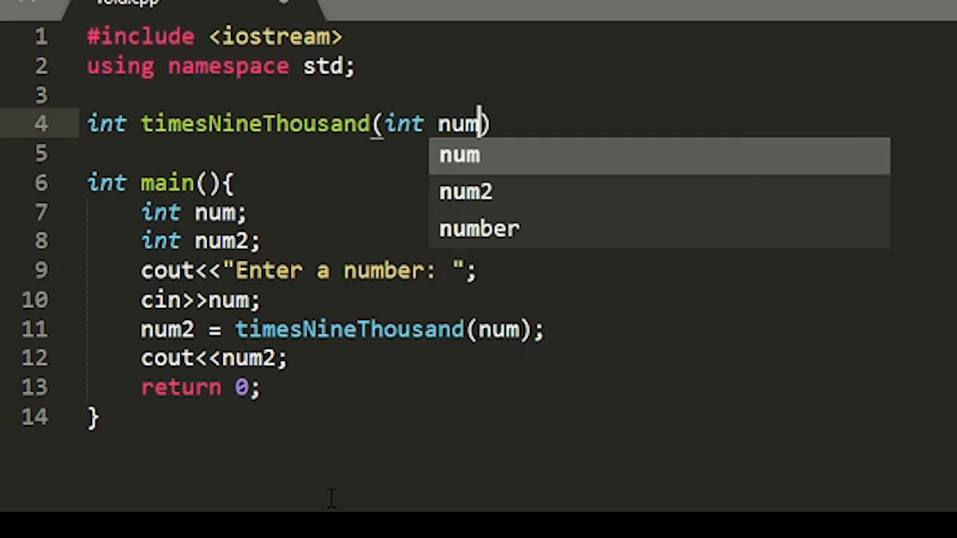
type("){")
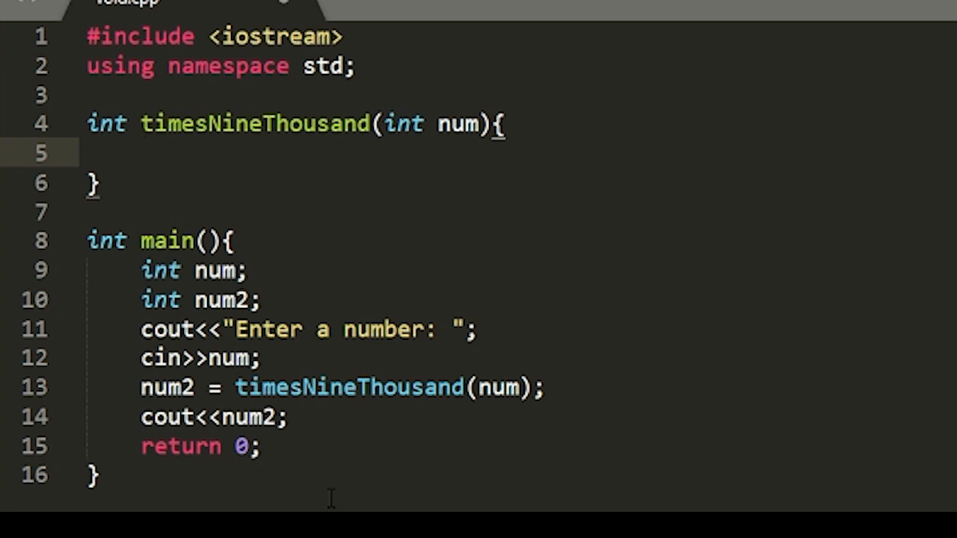
Inside the function set num = num * 9000 and return num
type("num")
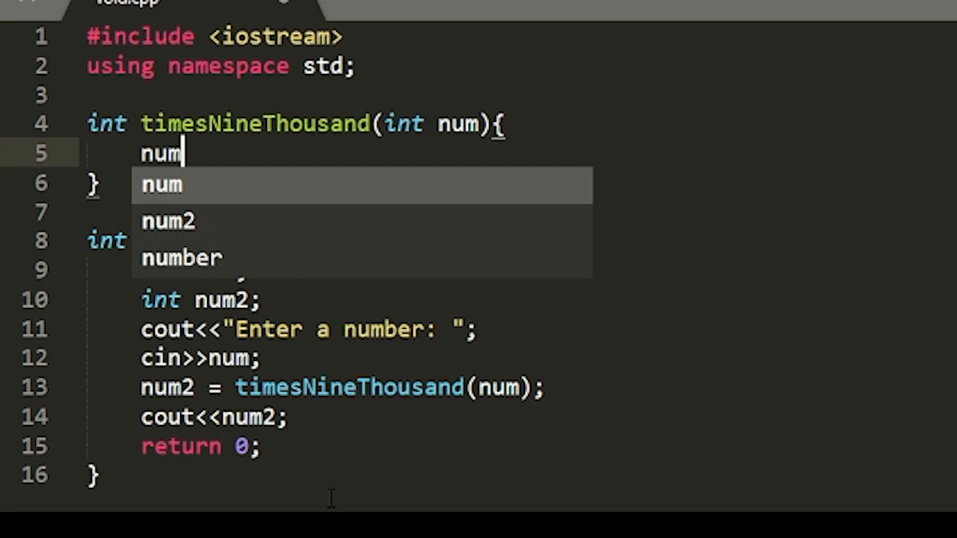
type("=")
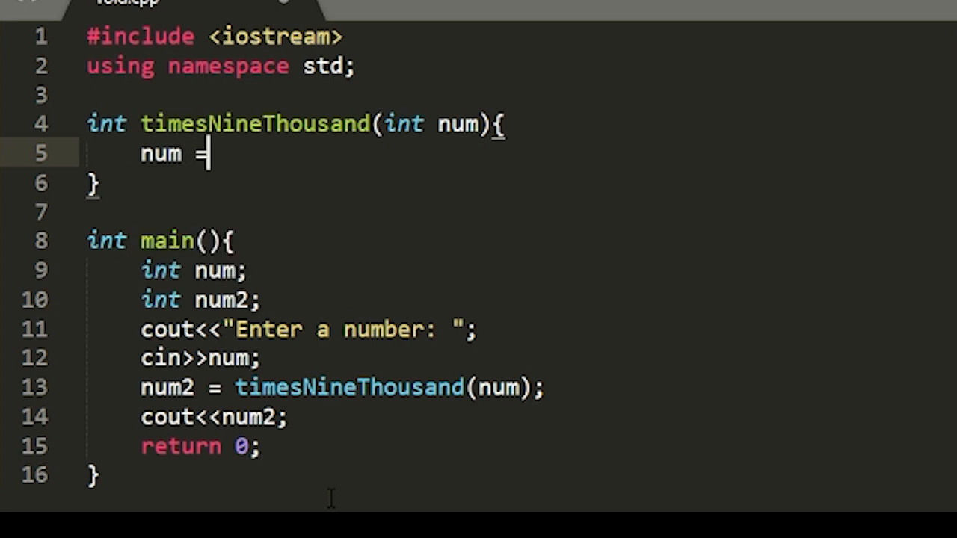
type("num")
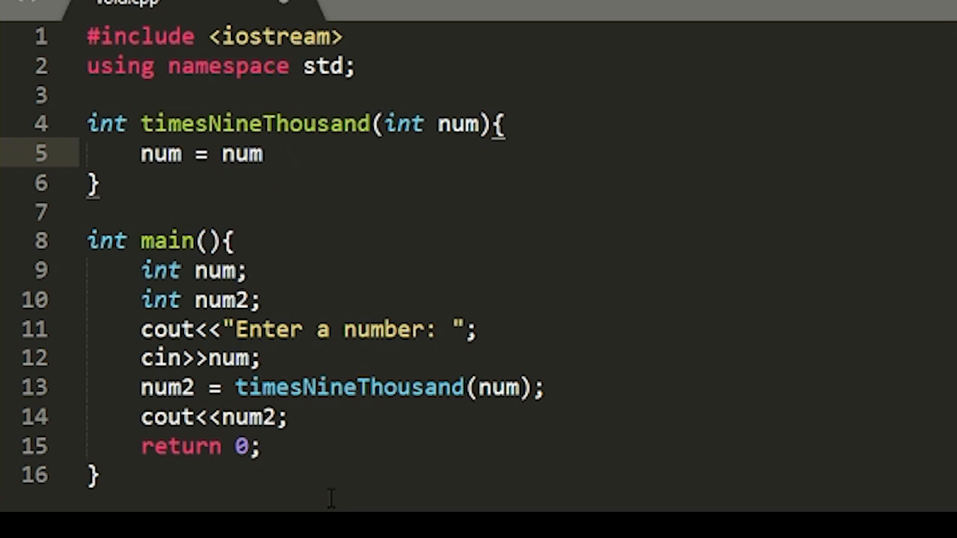
type("* 9000;")
type("return num;")
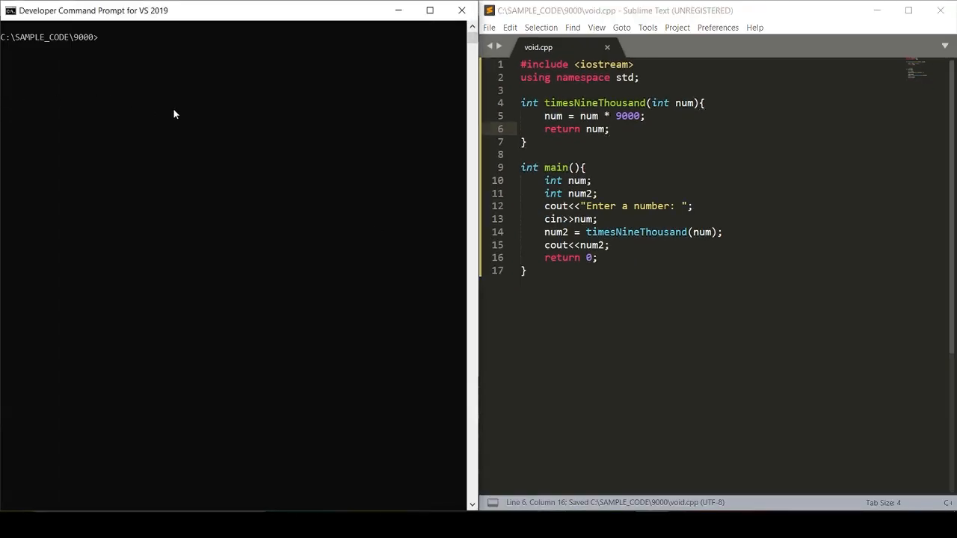
Compile with cl /EHsc void.cpp, run void, and enter 9 at the prompt
type("cl /EHsc")
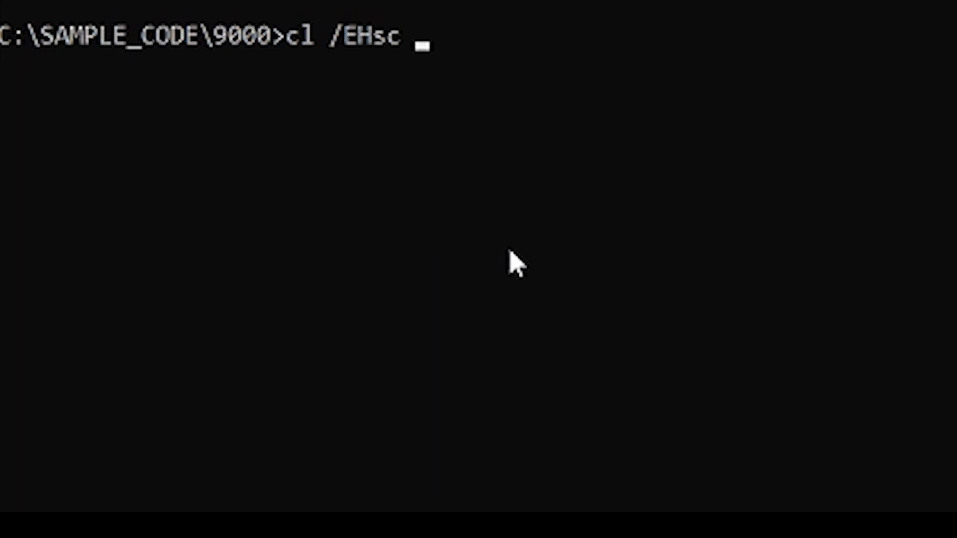
type("void.cpp")
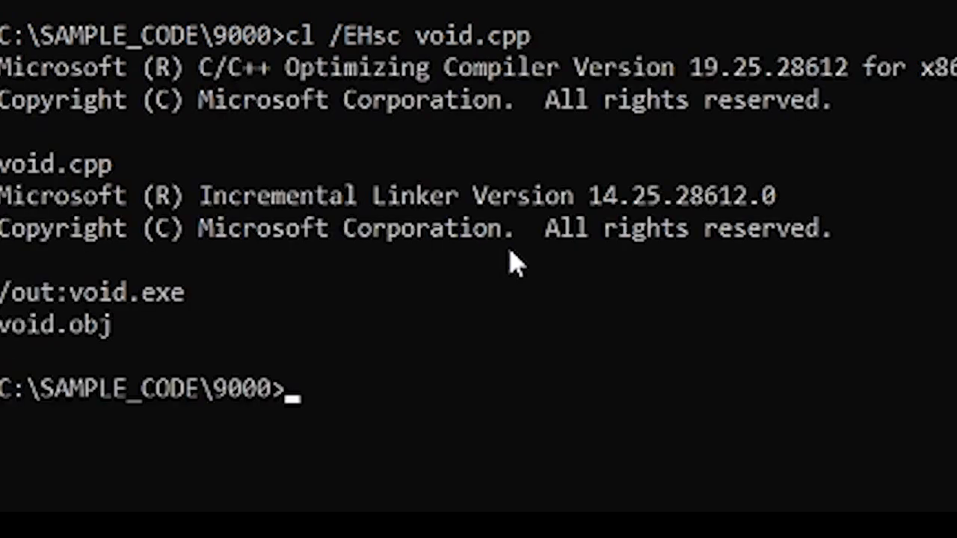
type("void")
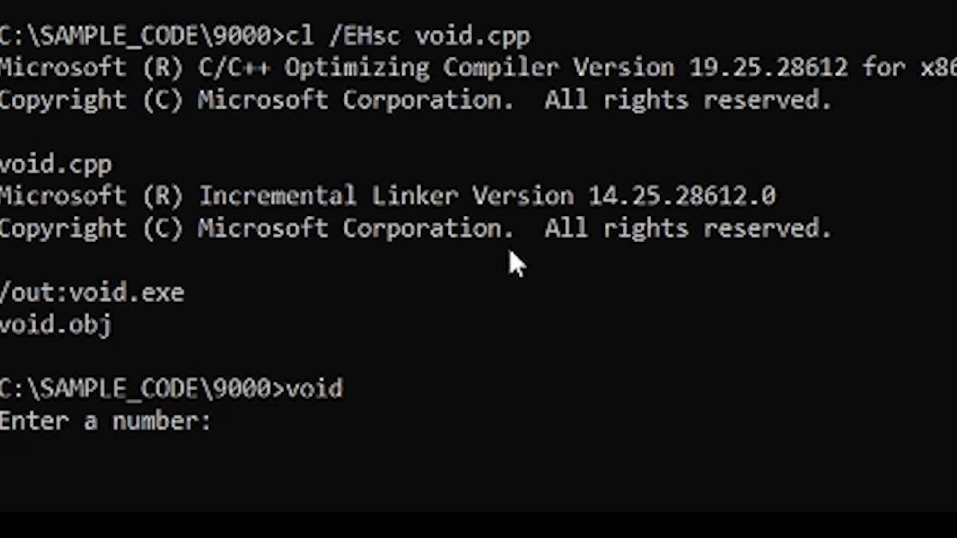
type("9")
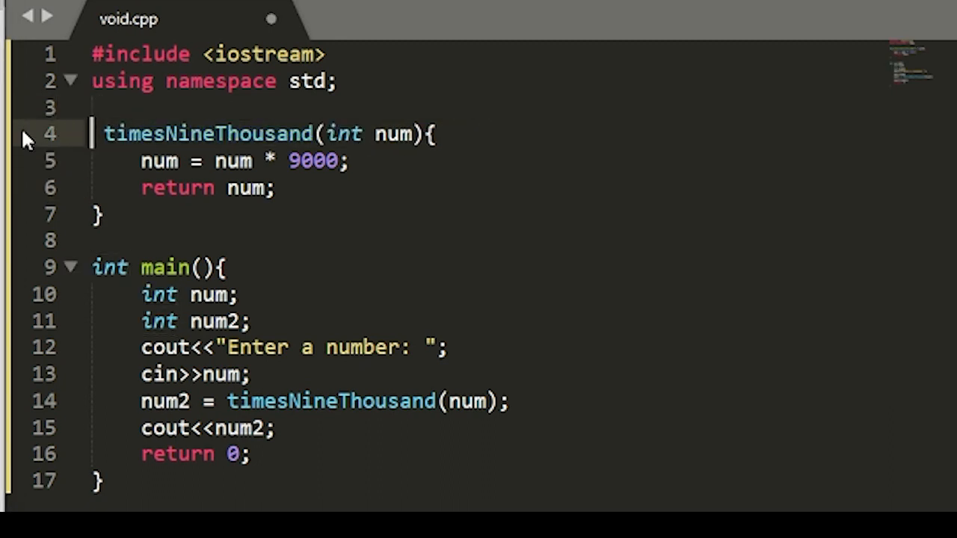
Change timesNineThousand to void and replace its return statement with cout<<num;
type("void")
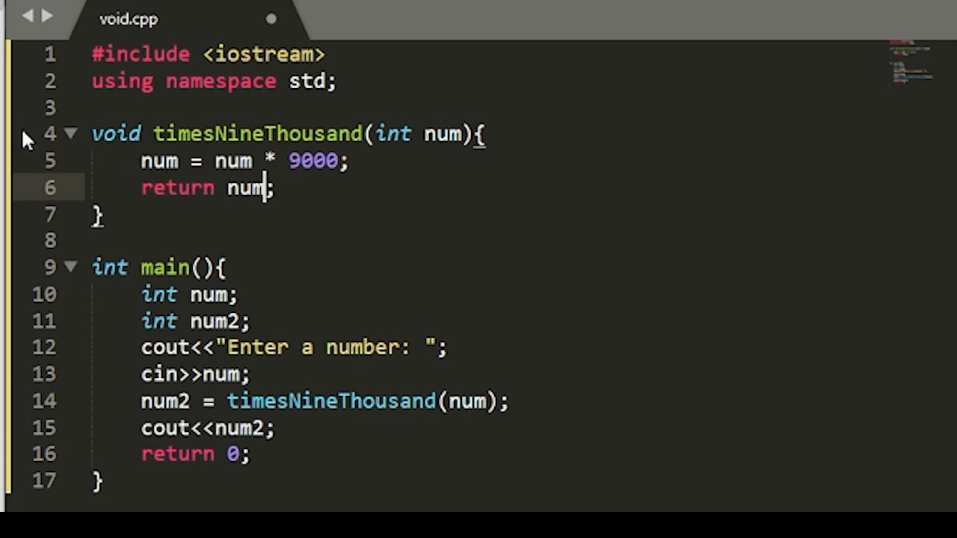
key("Backspace")
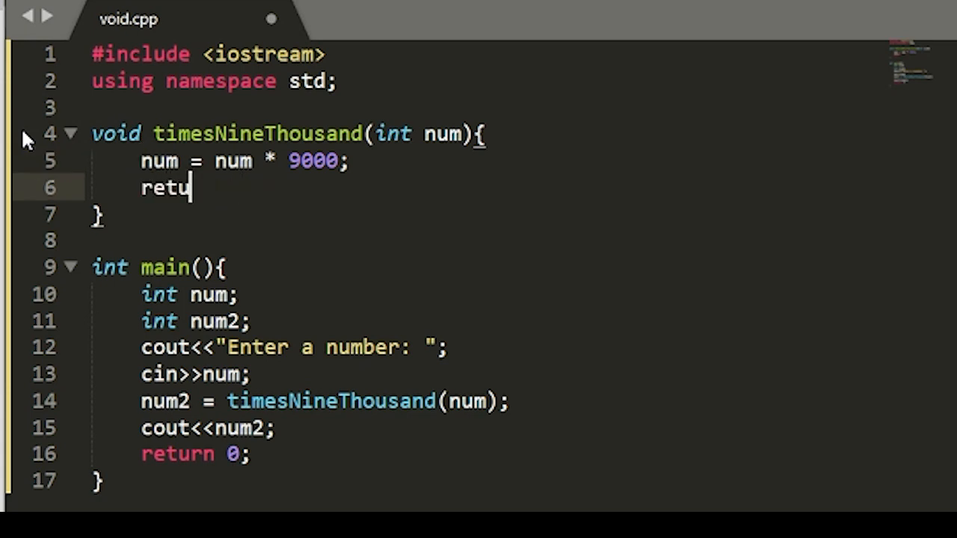
key("Backspace")
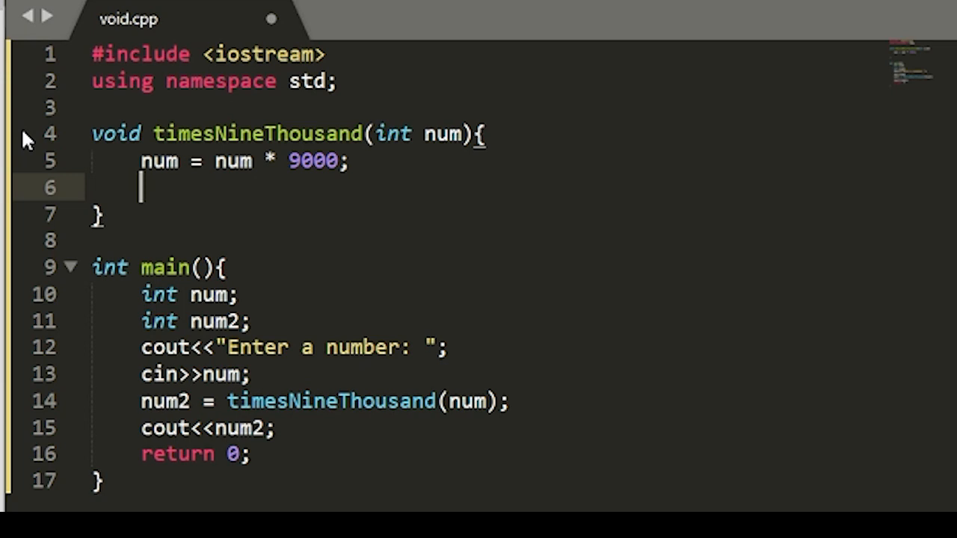
type("cout")
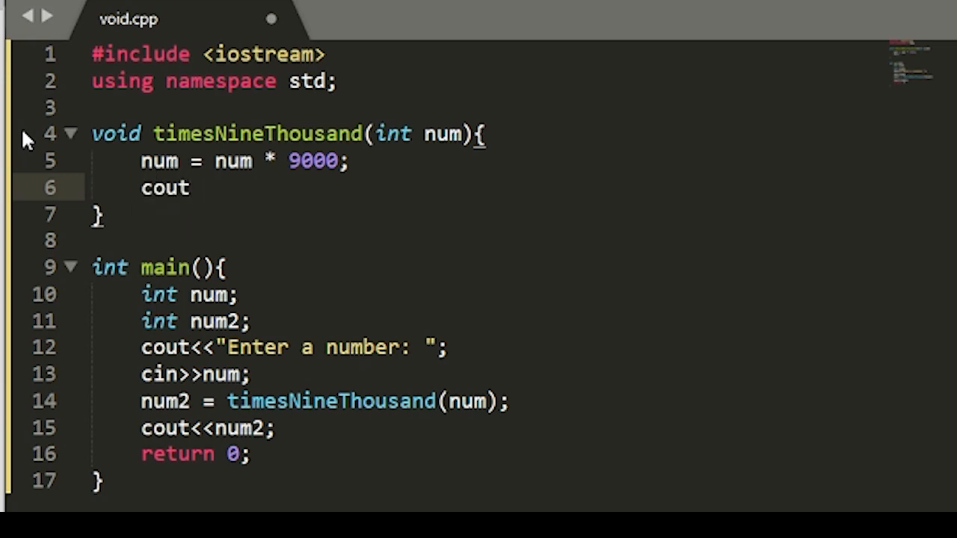
type("<<")
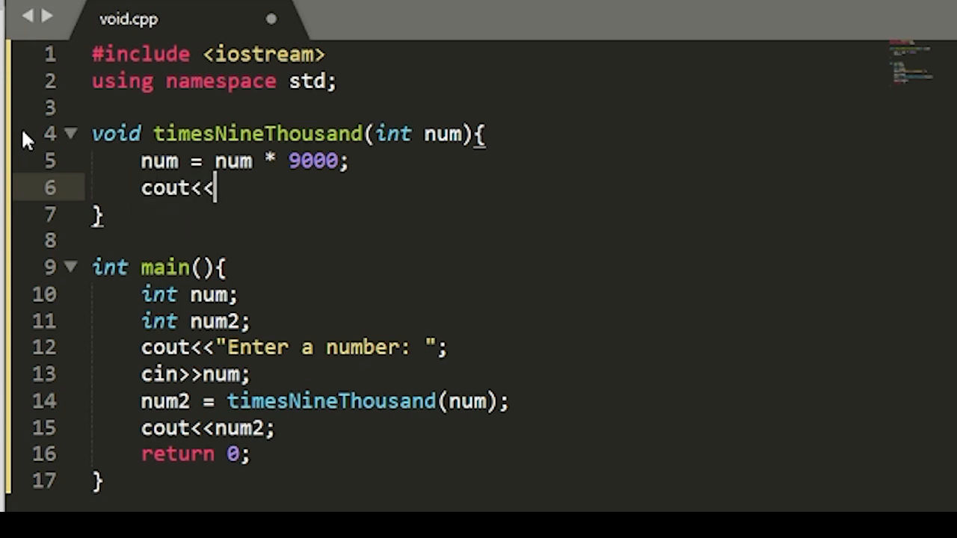
type("num")
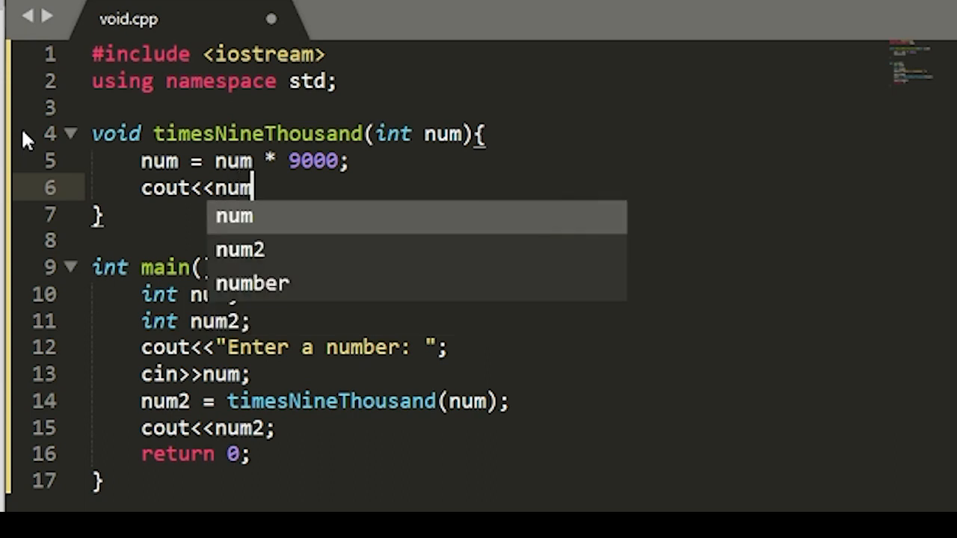
type(";")
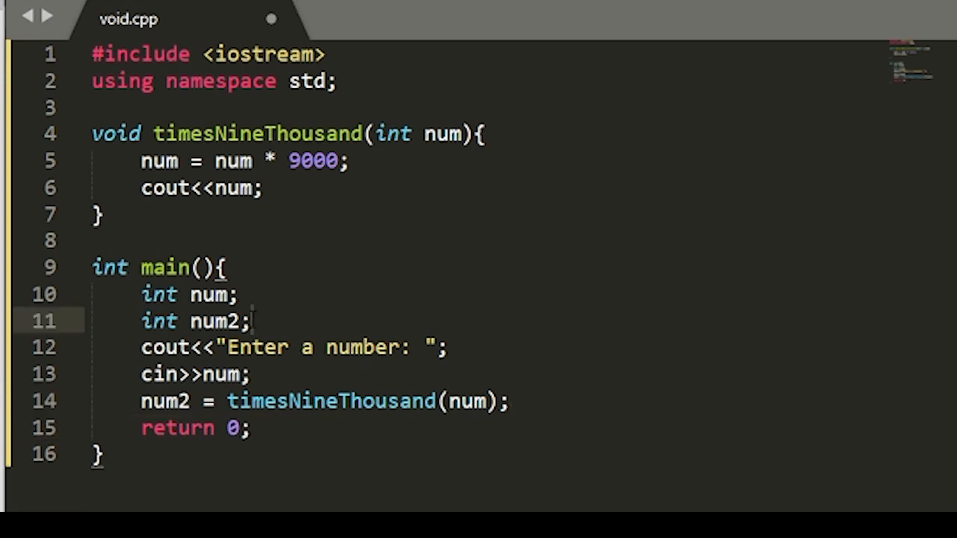
Delete the int num2; declaration and the num2 = assignment so main just calls timesNineThousand(num)
key("Backspace")
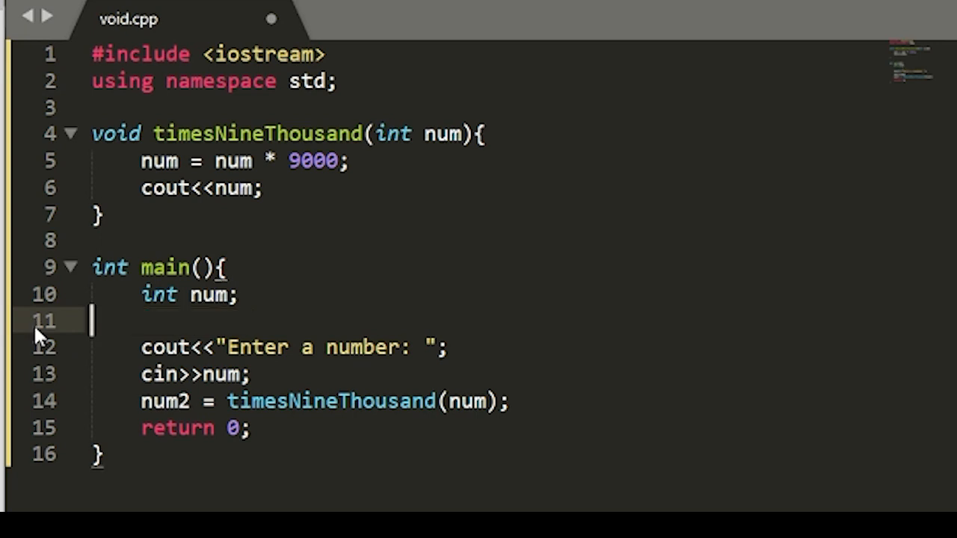
key("Backspace")
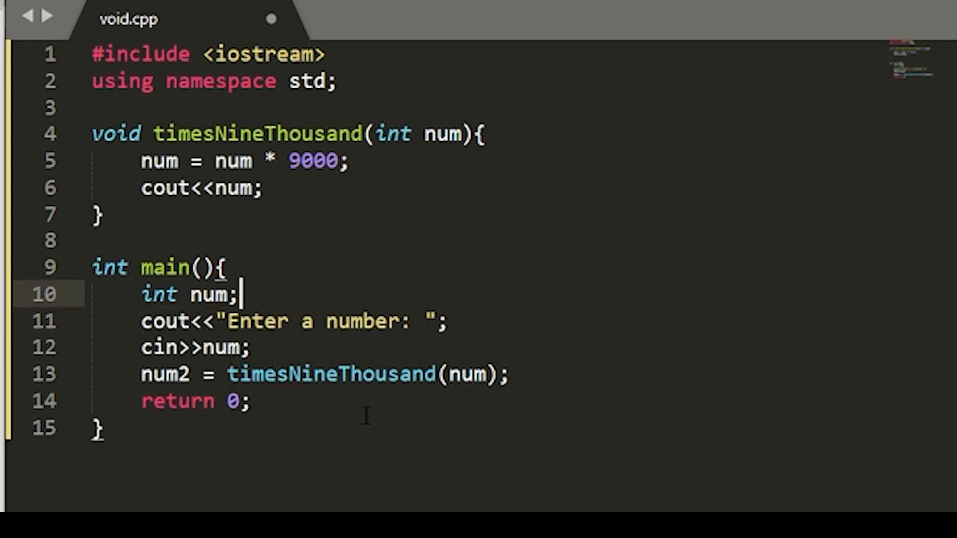
left_click(230, 373)
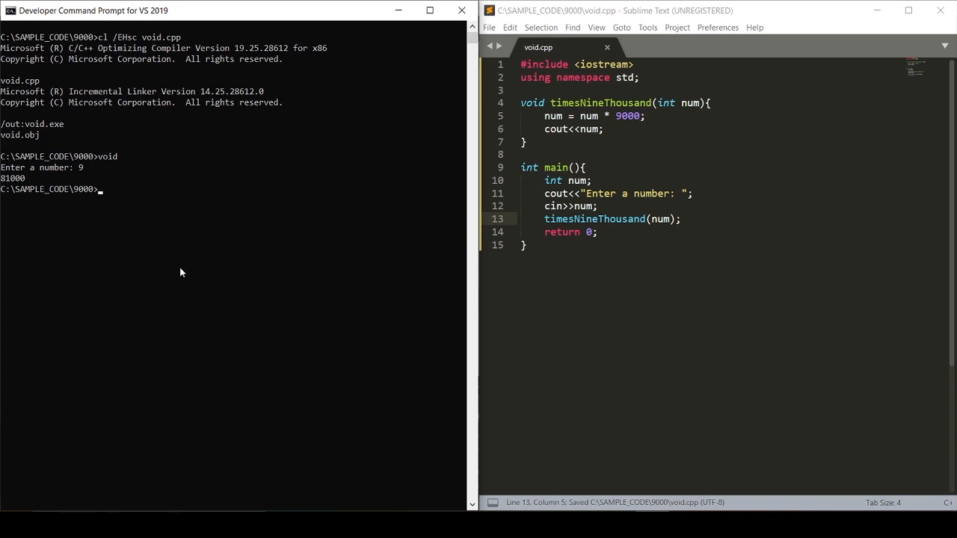
Clear the screen, recompile with cl /EHsc void.cpp, run void, and enter 9
type("cl")
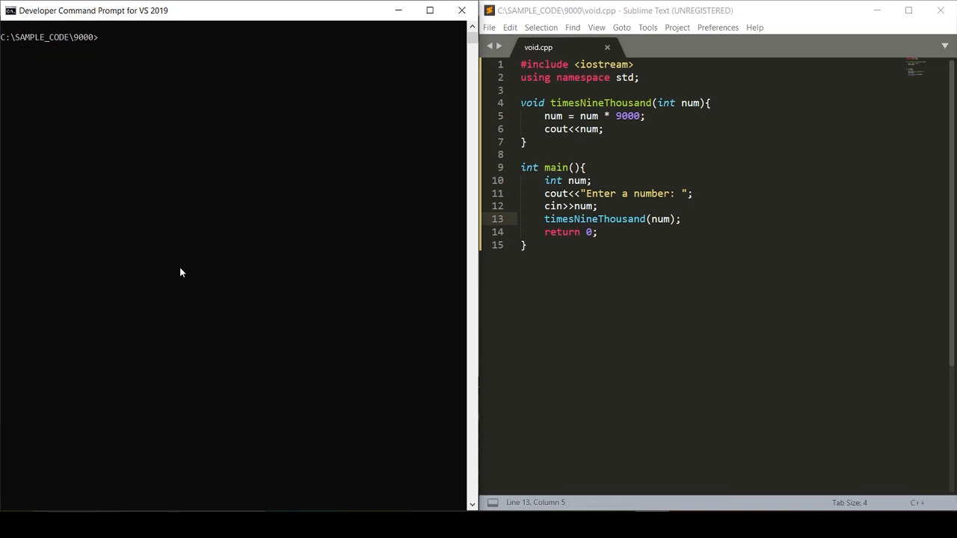
type("void")
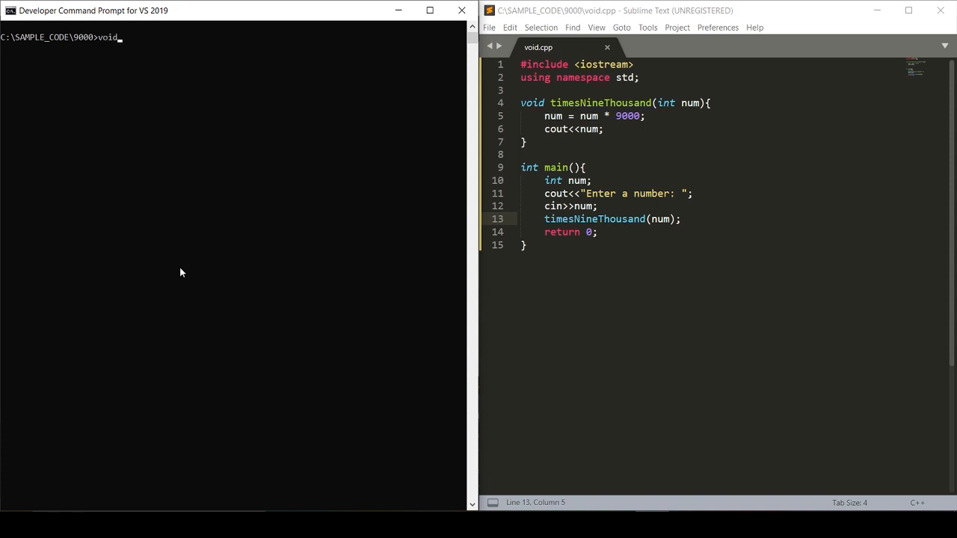
type("cl /EHsc void.cpp")
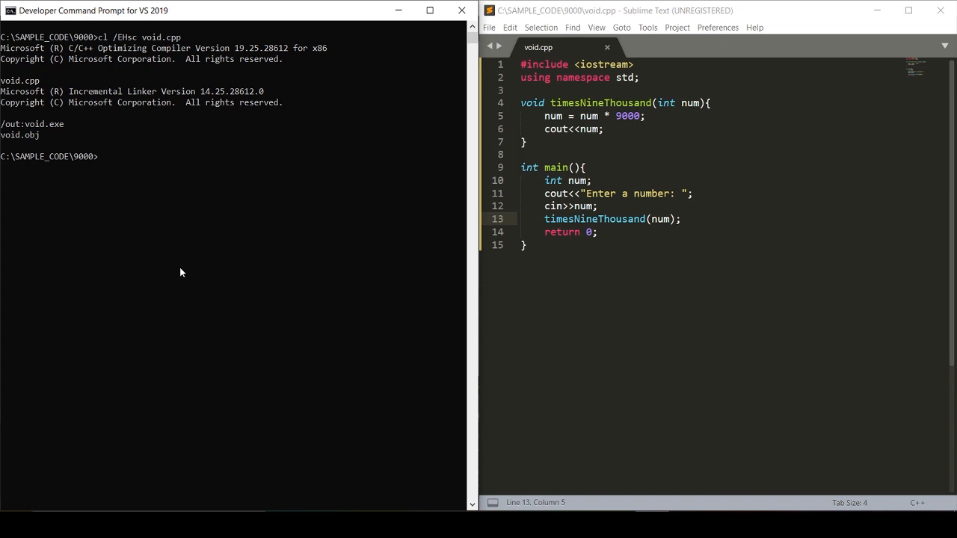
type("void")
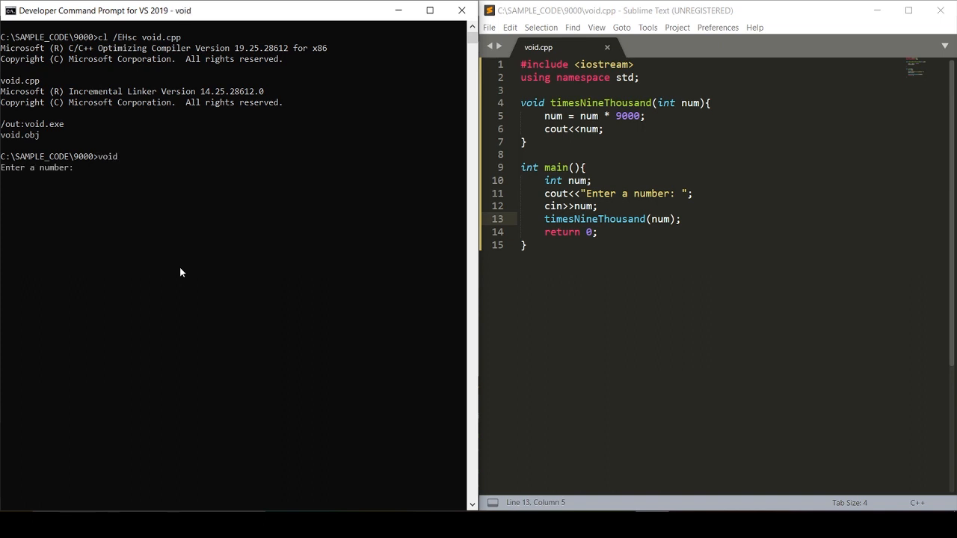
type("9")
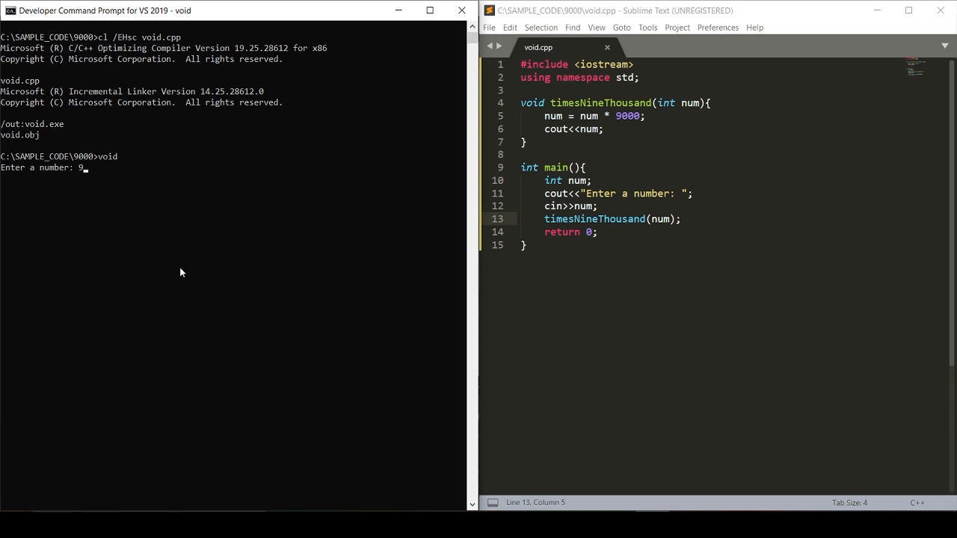